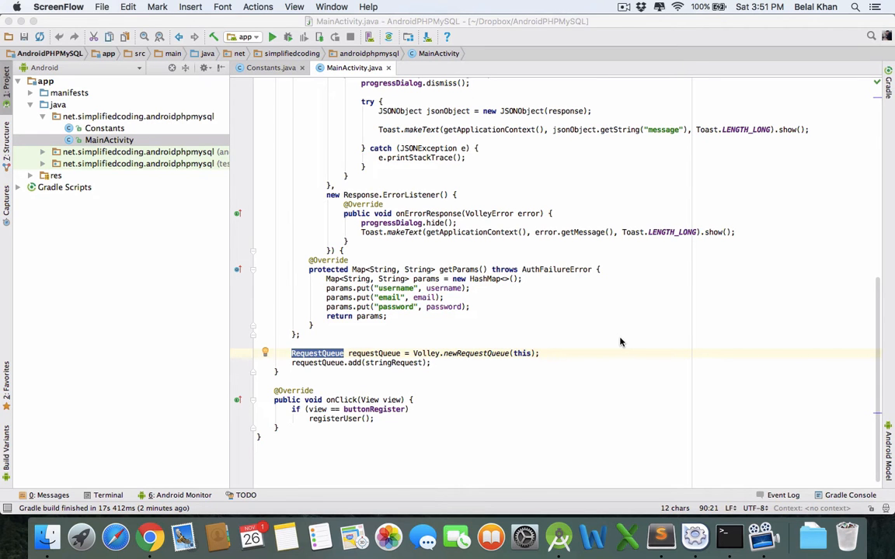
mouse_move(498, 307)
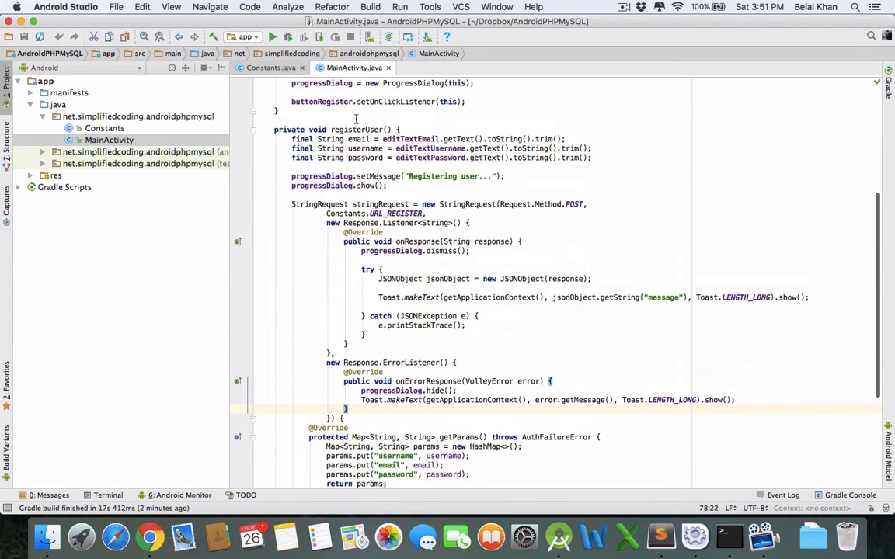
Switch to Chrome and locate the 'Use a Singleton Pattern' section of the Volley RequestQueue guide.
scroll("down", 3)
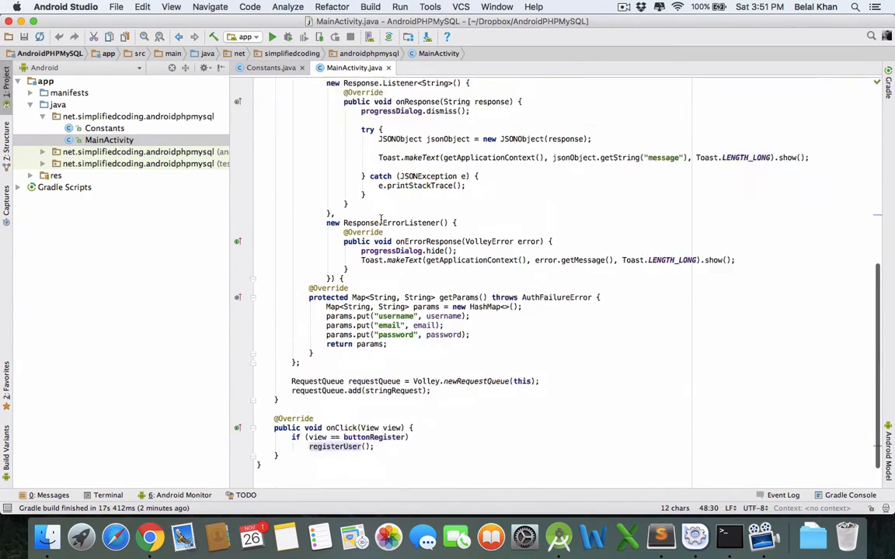
scroll("down", 3)
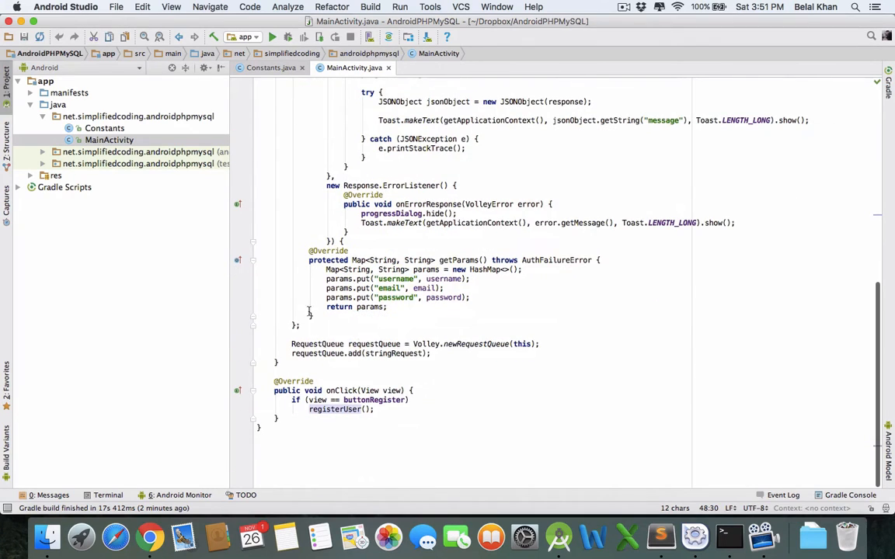
left_click(299, 343)
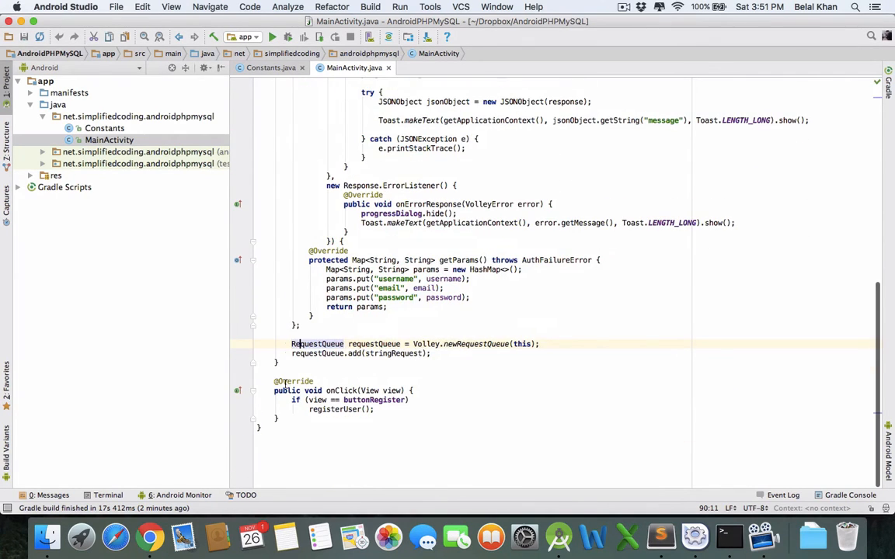
double_click(317, 343)
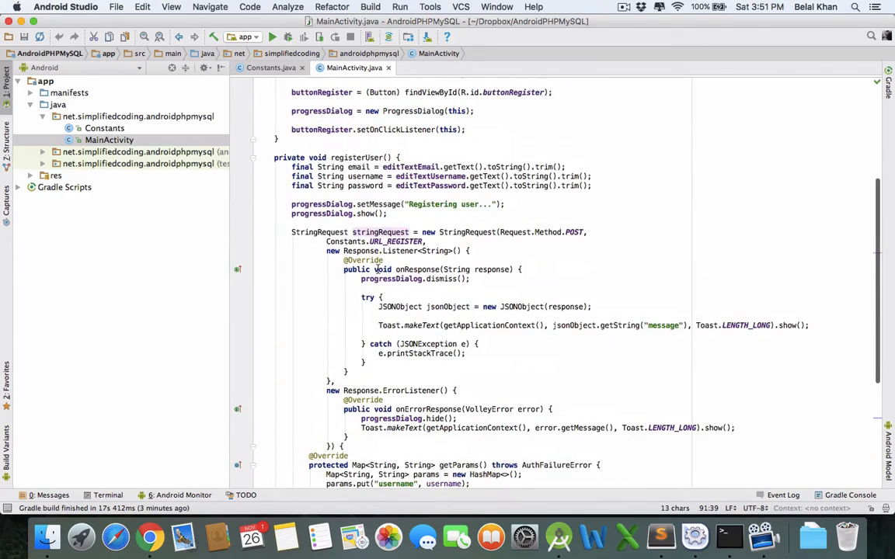
scroll("down", 3)
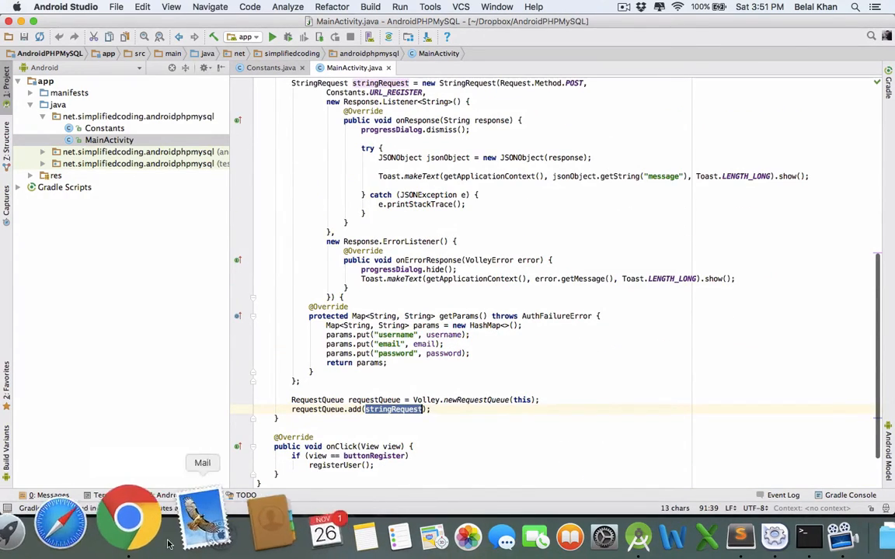
left_click(128, 515)
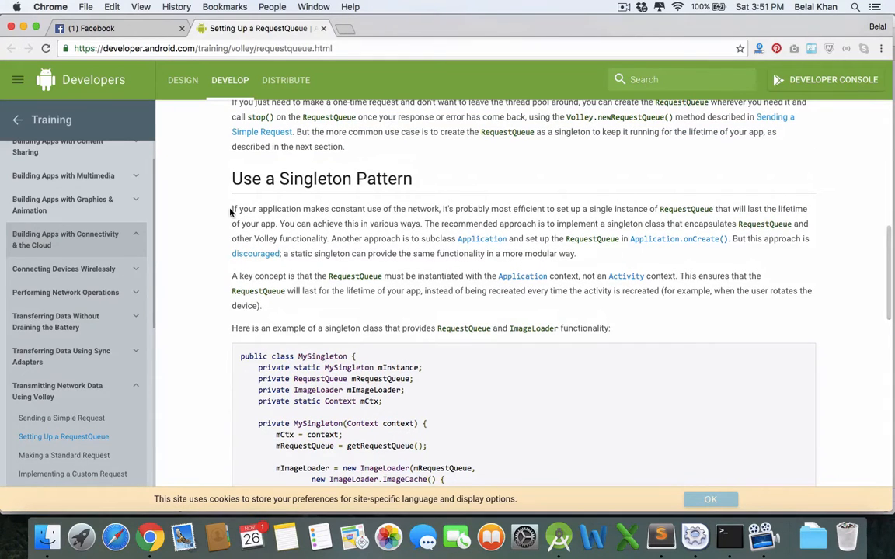
left_click_drag(231, 208, 459, 208)
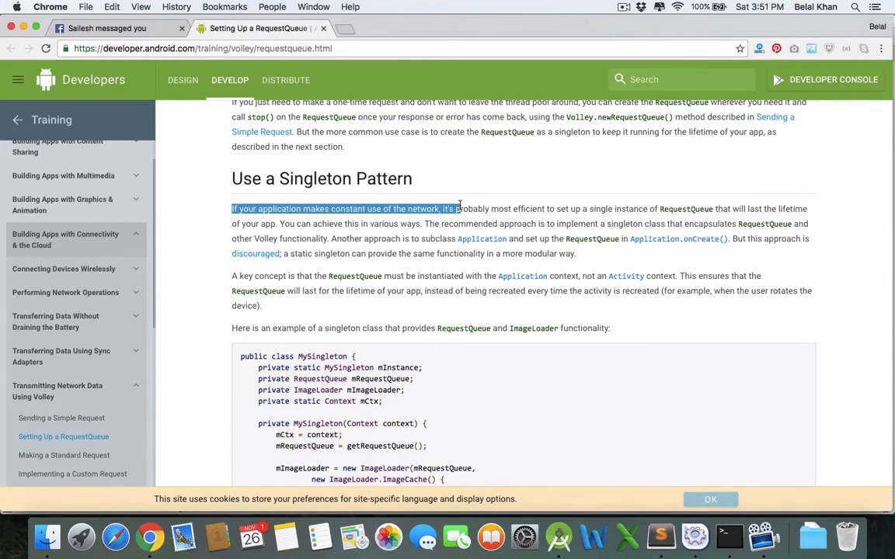
mouse_move(494, 226)
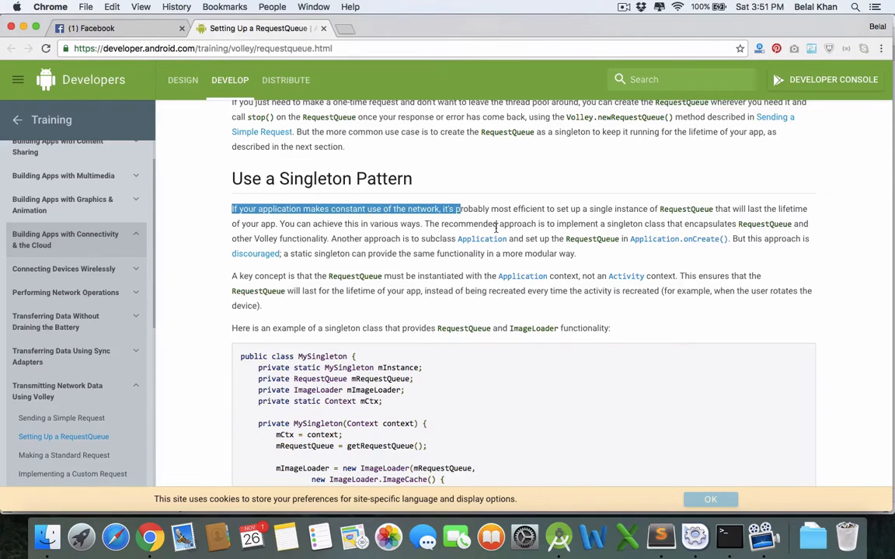
Scroll through and copy the MySingleton sample class, then return to Android Studio.
scroll("down", 3)
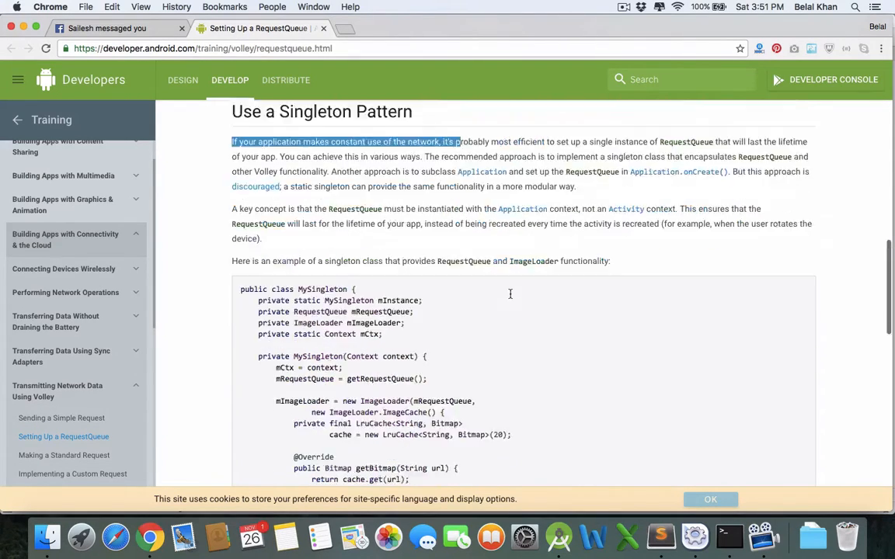
scroll("down", 3)
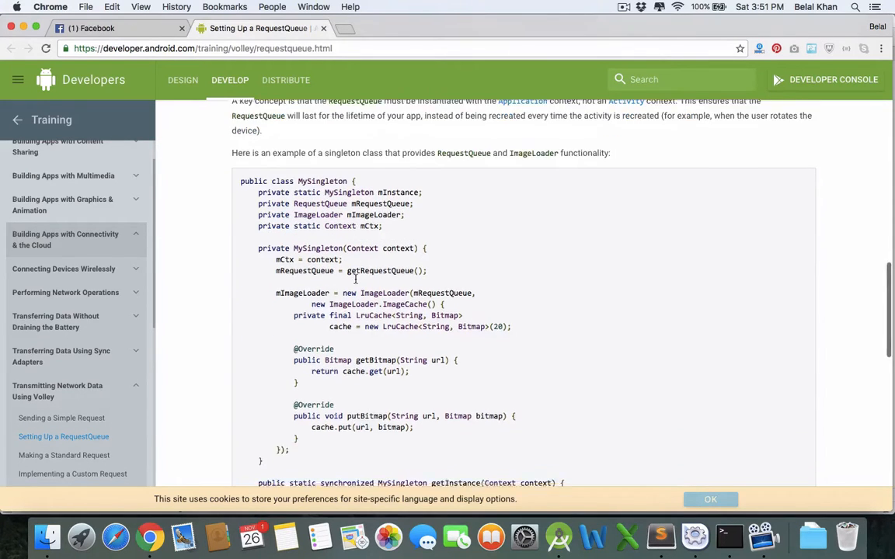
scroll("down", 3)
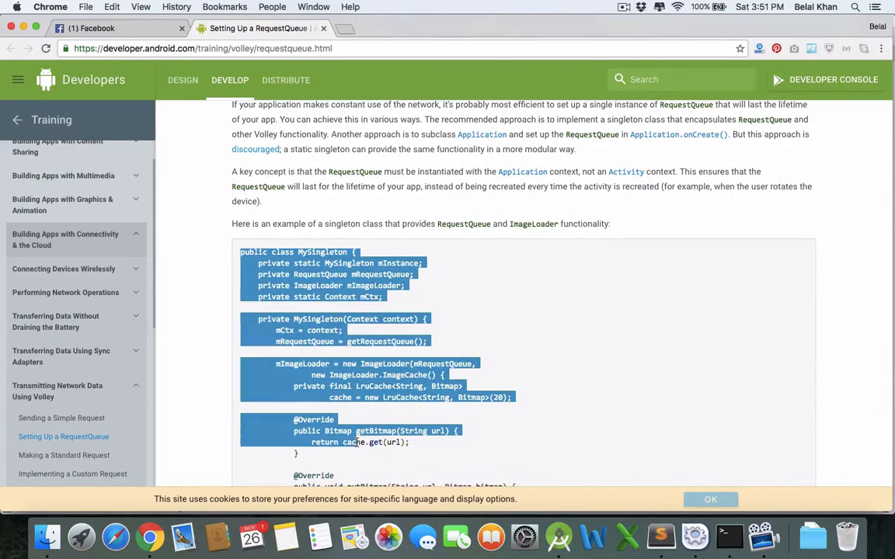
scroll("down", 3)
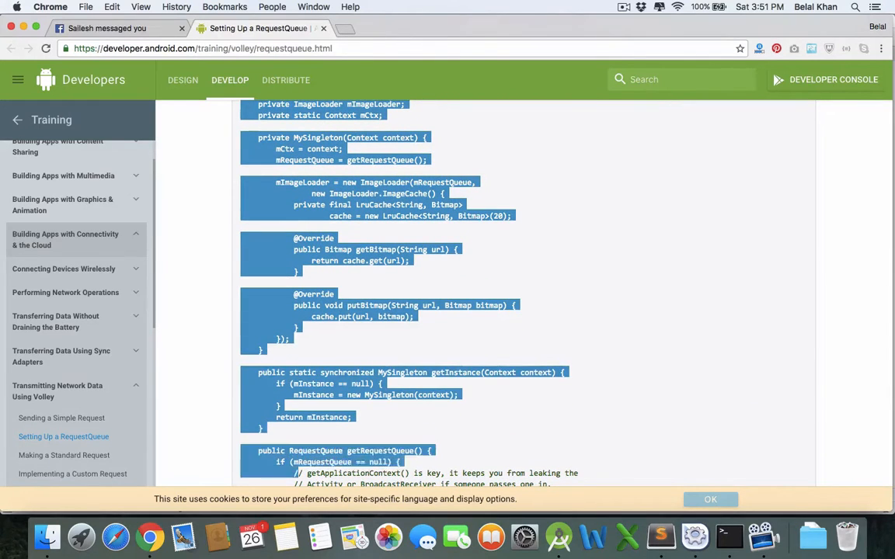
scroll("down", 3)
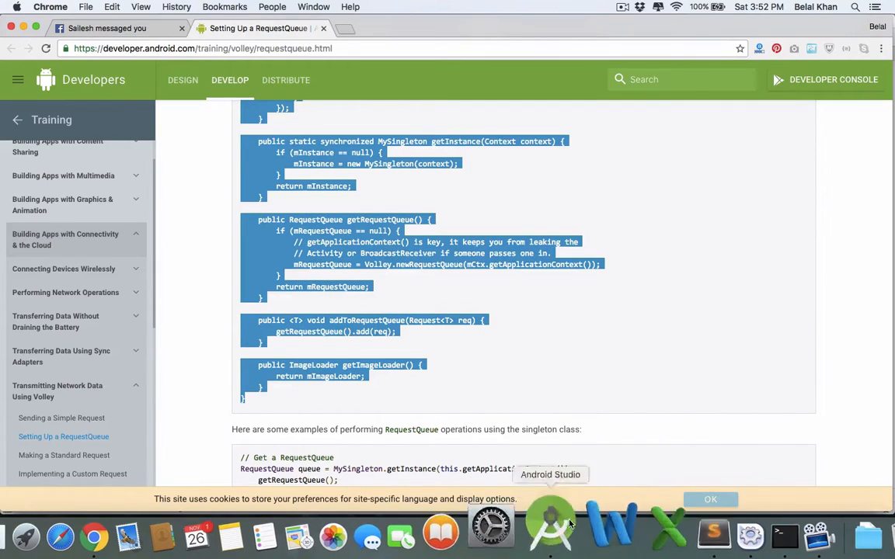
left_click(550, 515)
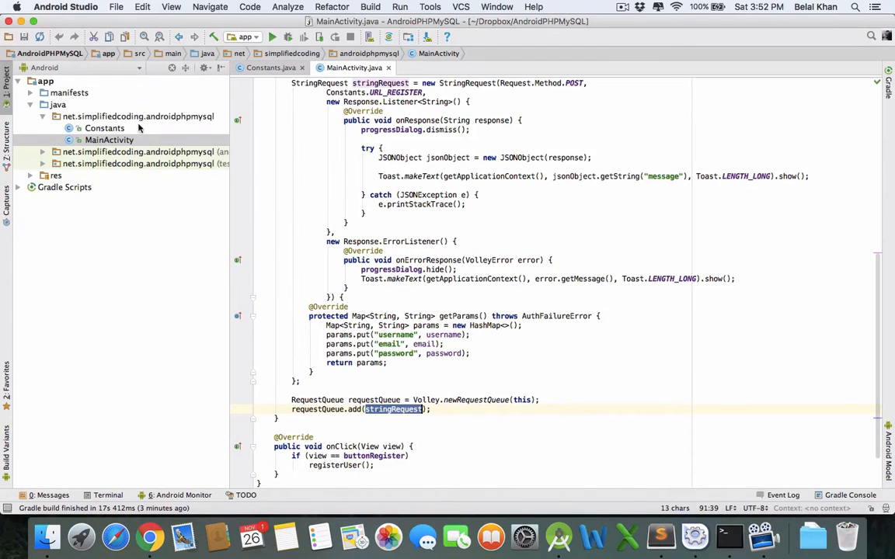
Create a new Java class named RequestHandler in the androidphpmysql package.
right_click(137, 117)
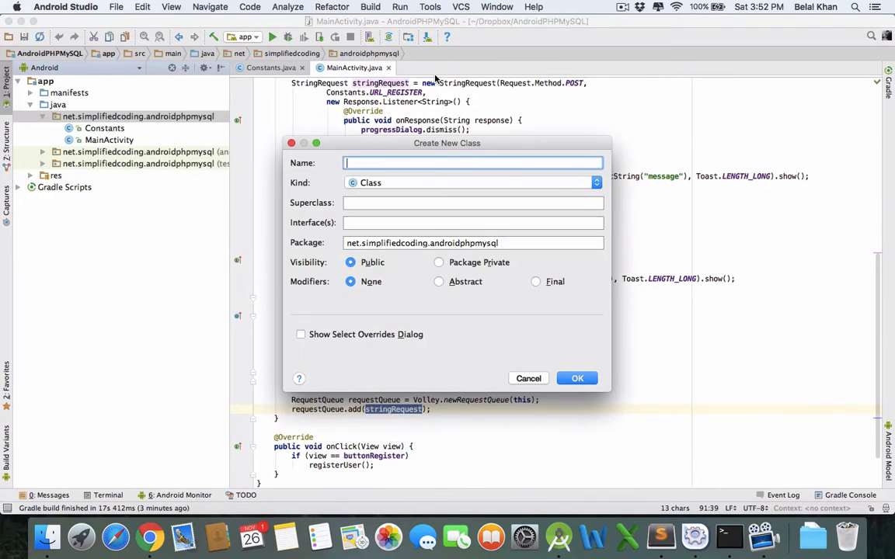
type("Request")
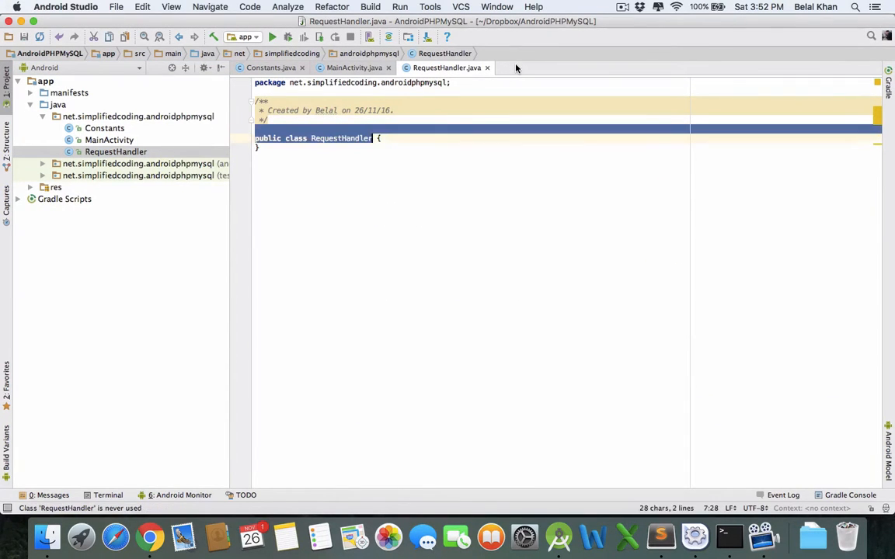
Paste the singleton code into RequestHandler and rename the class and constructor to RequestHandler.
left_click(121, 163)
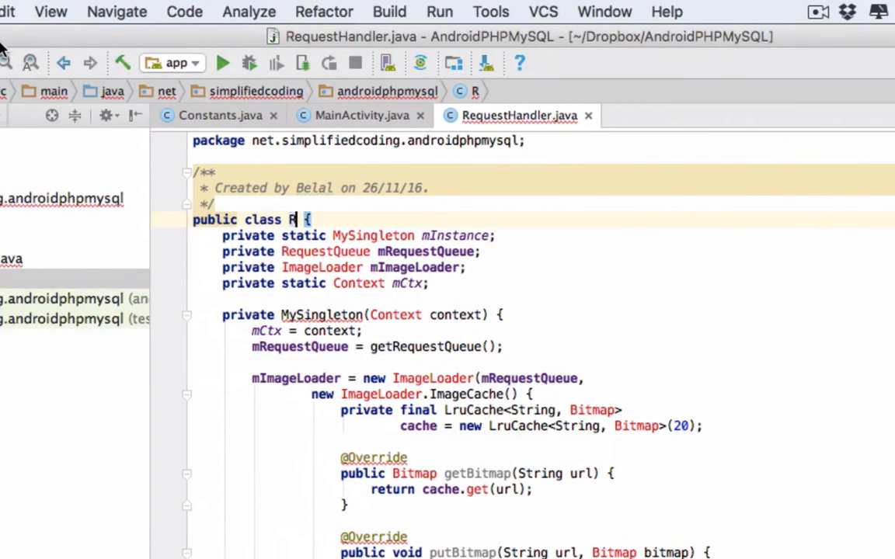
type("eques")
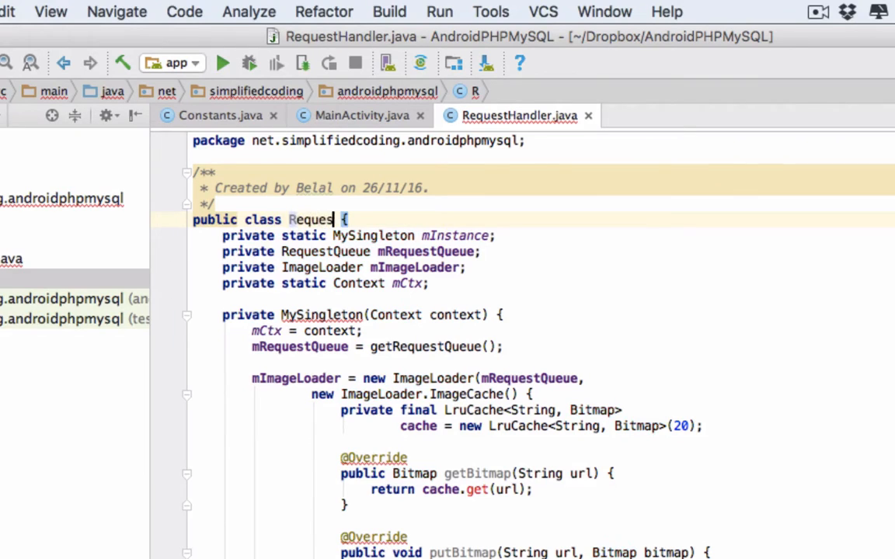
type("tHandler")
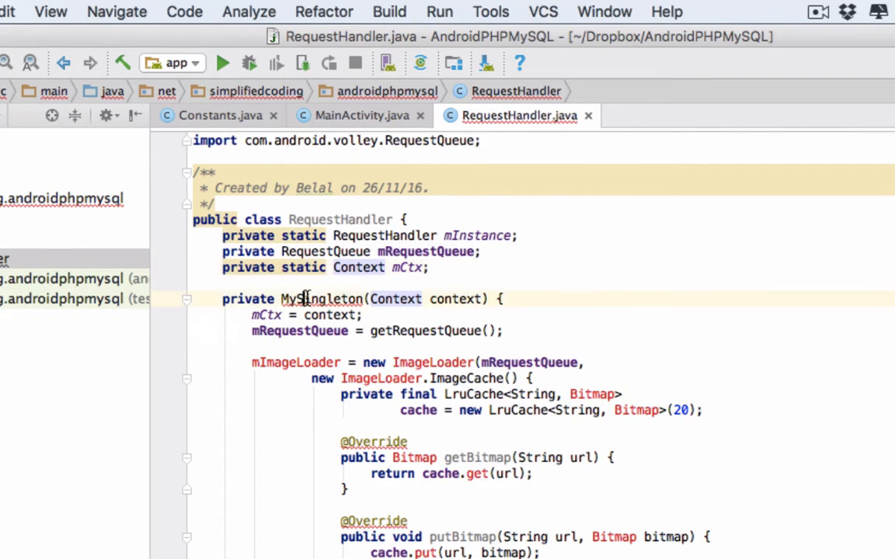
double_click(320, 298)
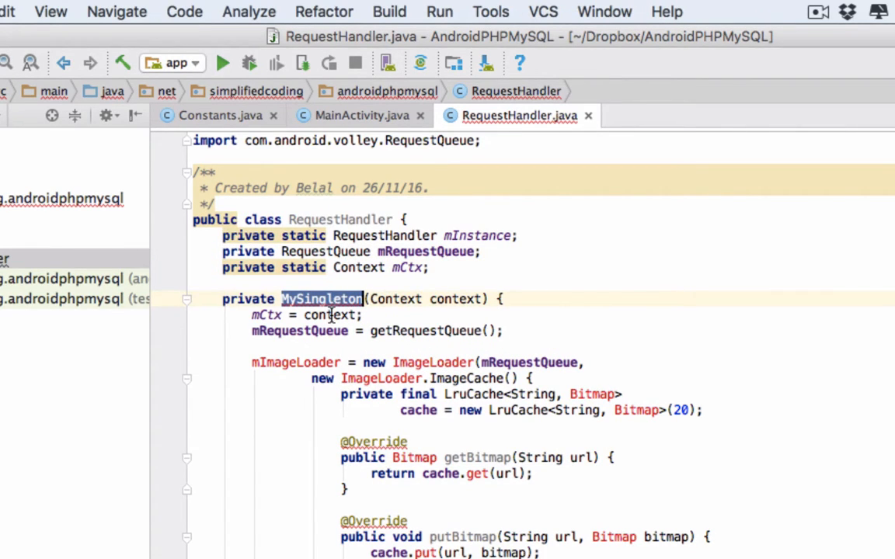
type("RequestHandler")
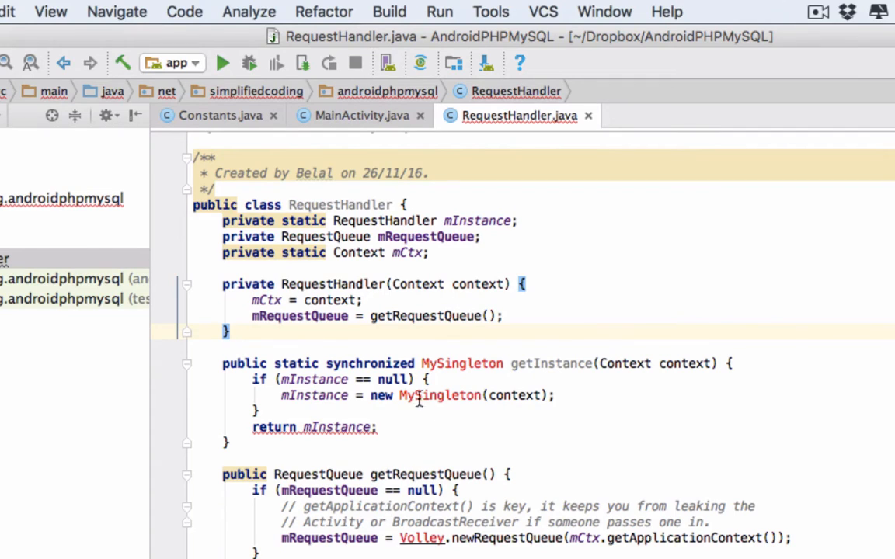
Rename MySingleton in getInstance and its instantiation, and strip the ImageLoader code keeping addToRequestQueue.
double_click(460, 363)
type("RequestHandler")
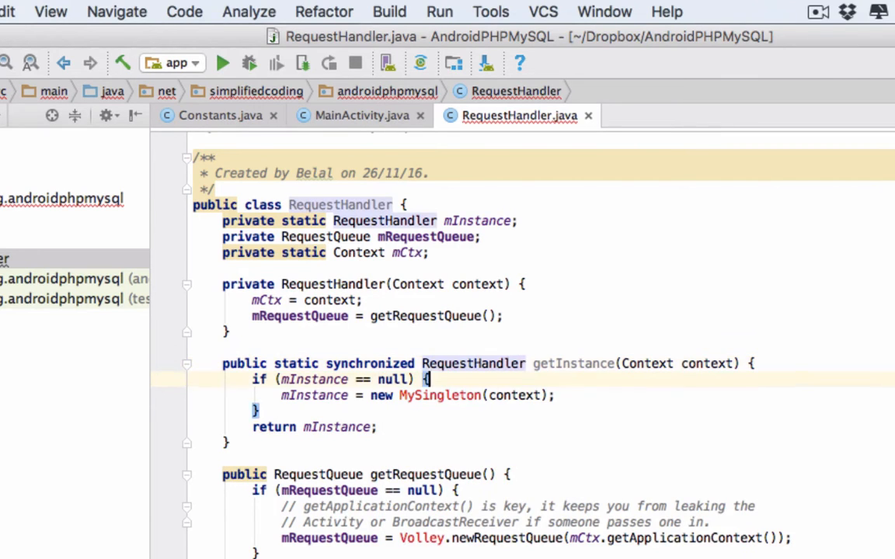
double_click(439, 396)
type("RequestHandler")
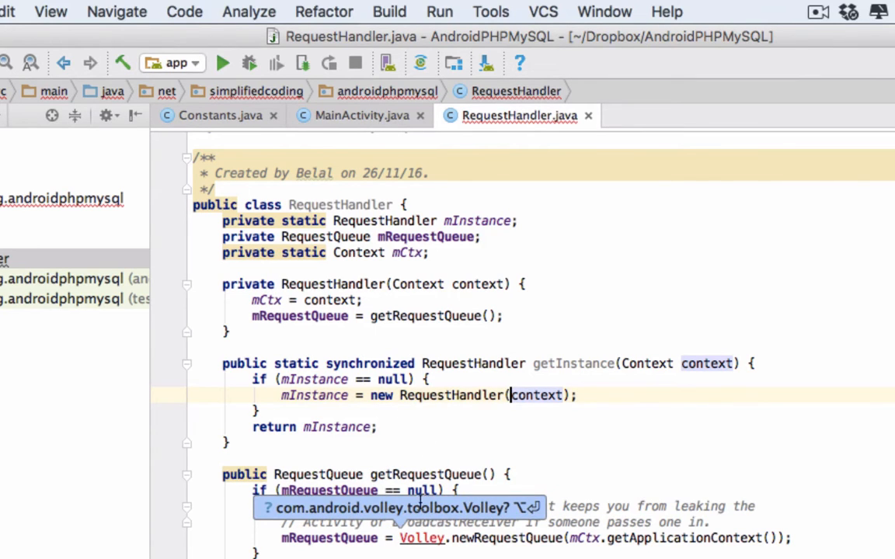
scroll("down", 3)
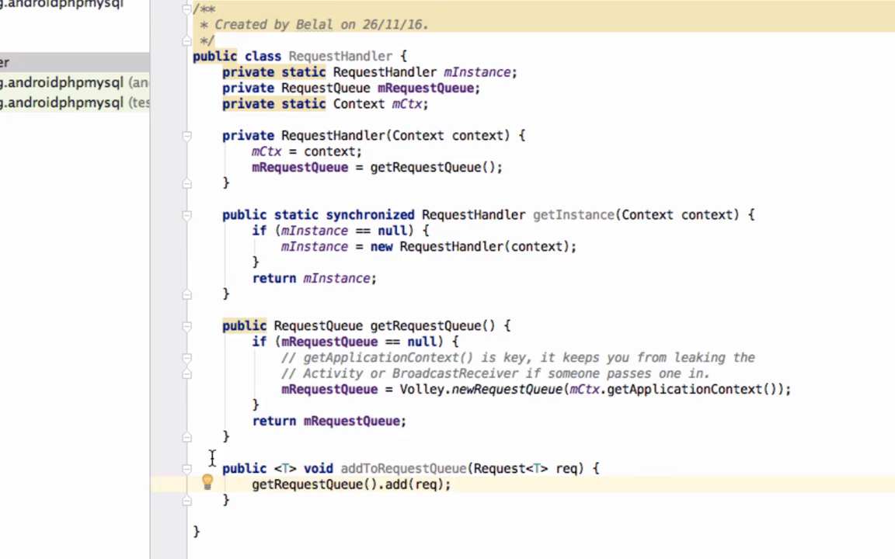
double_click(380, 469)
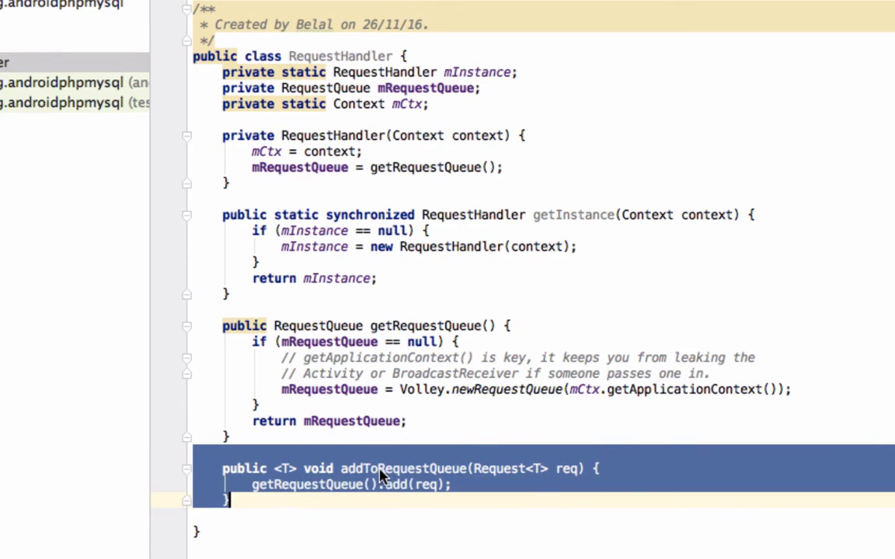
mouse_move(380, 475)
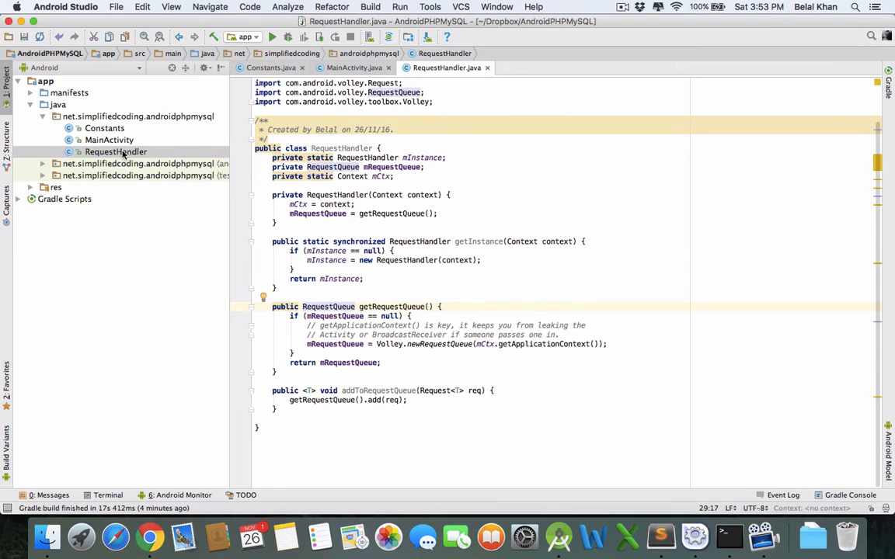
In MainActivity, replace the RequestQueue lines by starting a RequestHandler call.
left_click(109, 140)
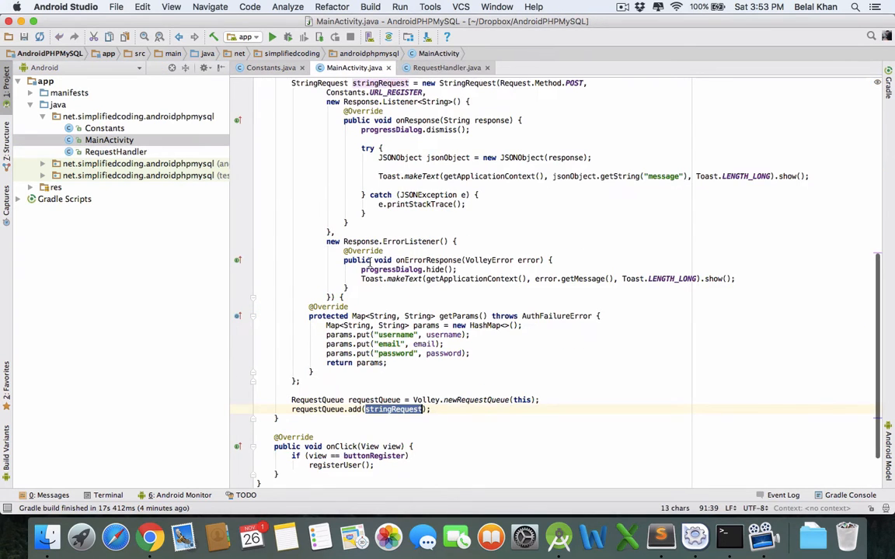
scroll("down", 3)
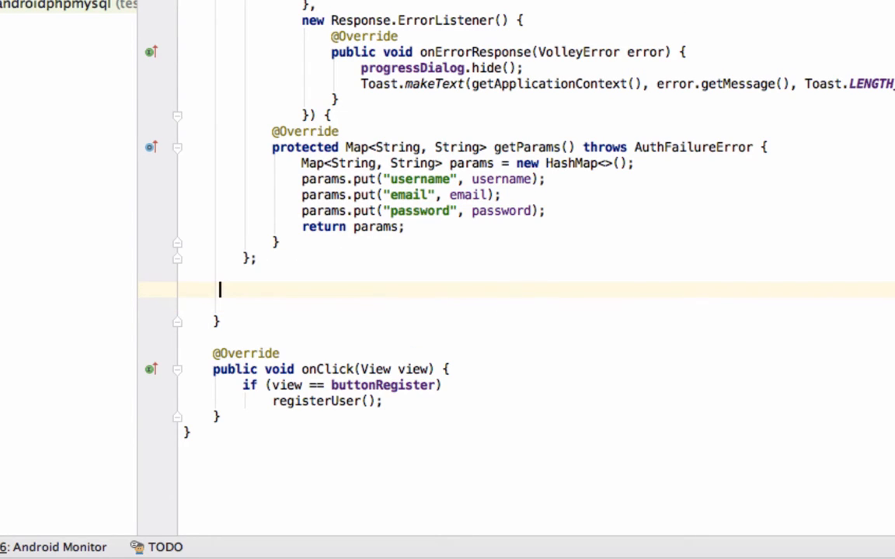
type("Request")
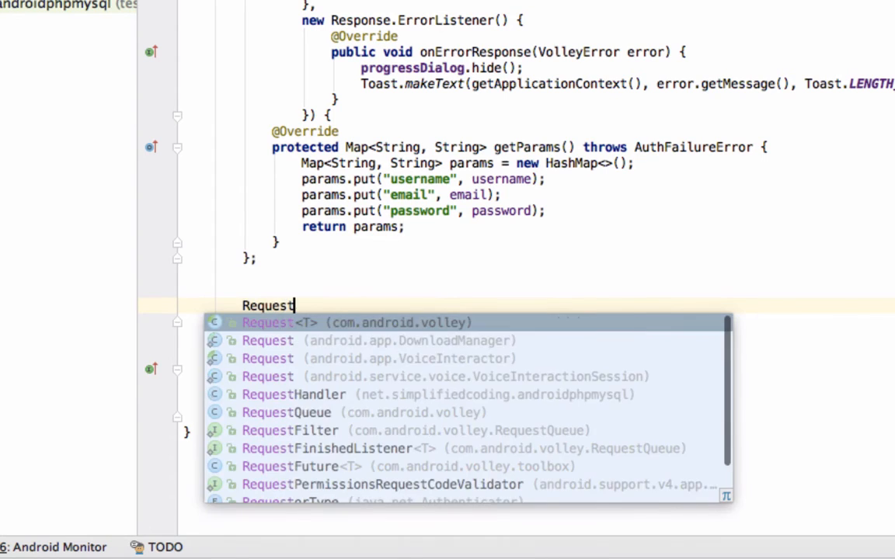
type("Handler.getInstance(")
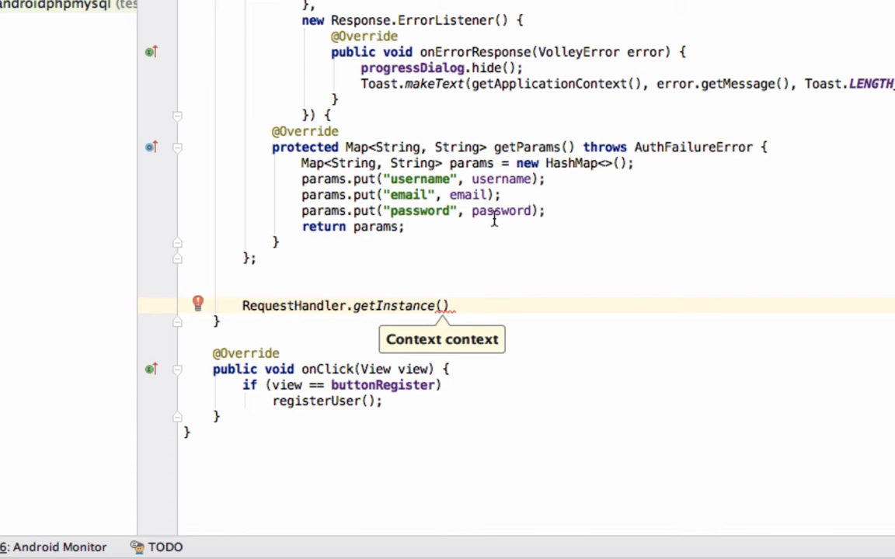
Complete the call as RequestHandler.getInstance(this).addToRequestQueue(stringRequest);.
type("this")
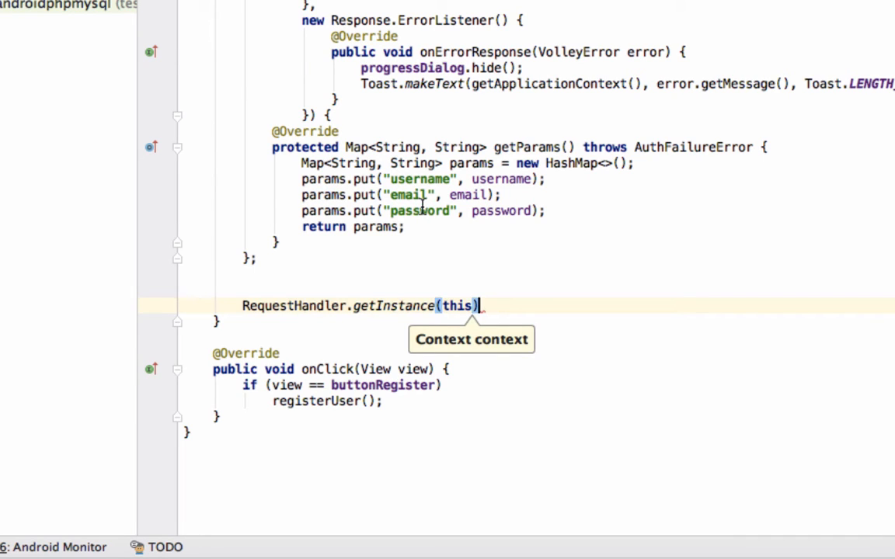
type(".")
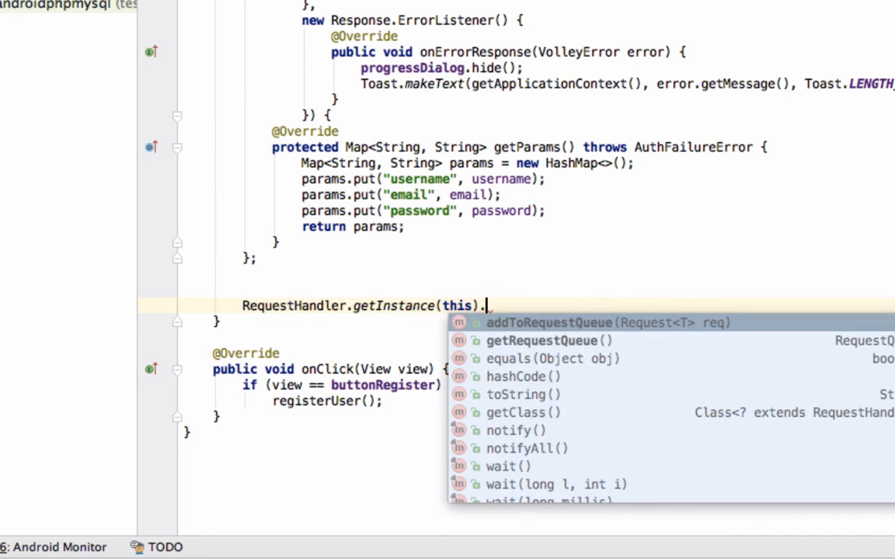
left_click(550, 322)
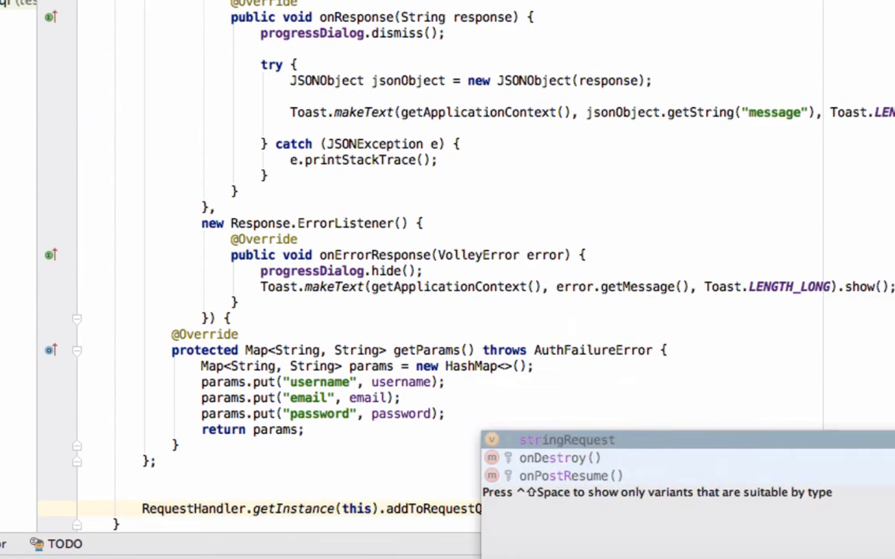
key("Enter")
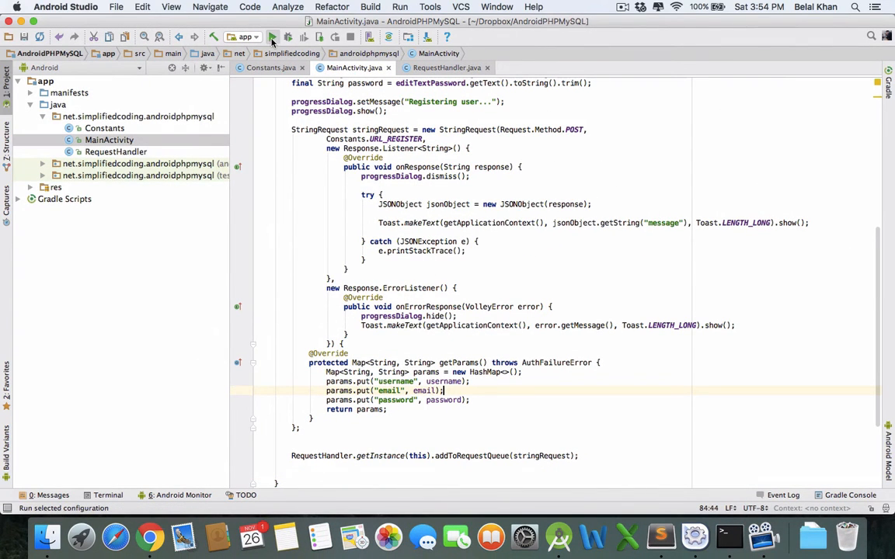
Run the AndroidPHPMySQL app on the emulator via the deployment target dialog.
left_click(272, 38)
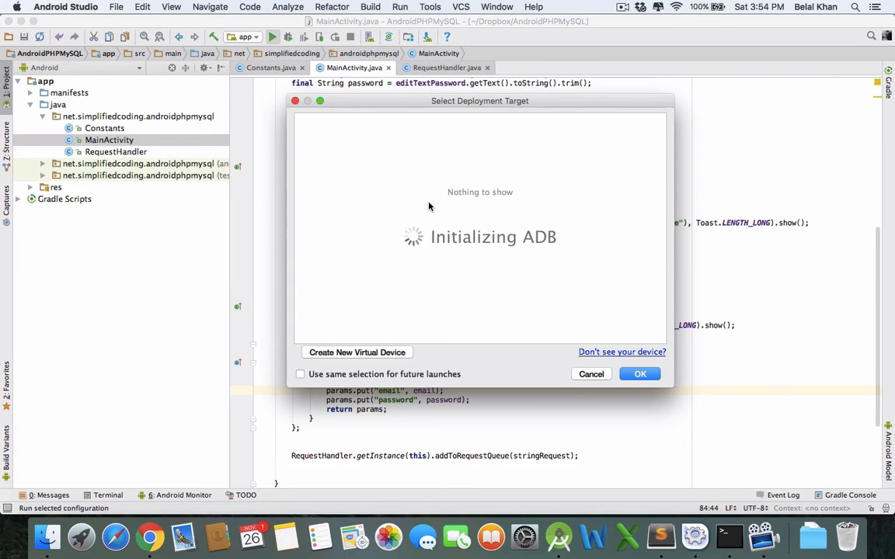
left_click(640, 373)
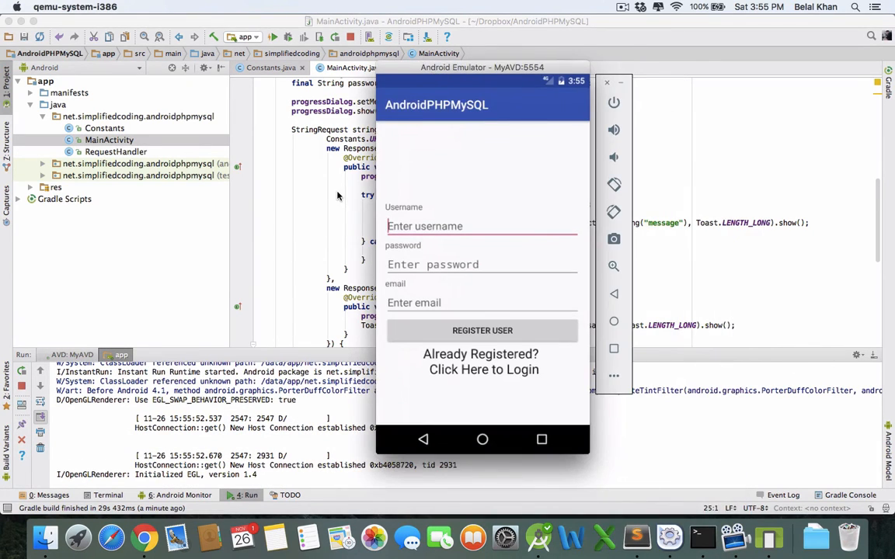
Register user 'azadkhan' with password and email and get 'User registered successfully'.
left_click(482, 226)
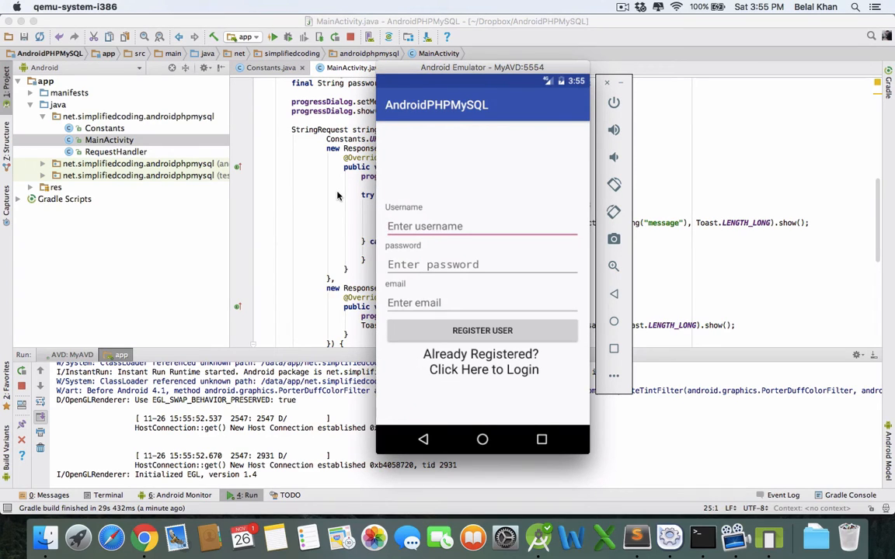
type("azadkhan")
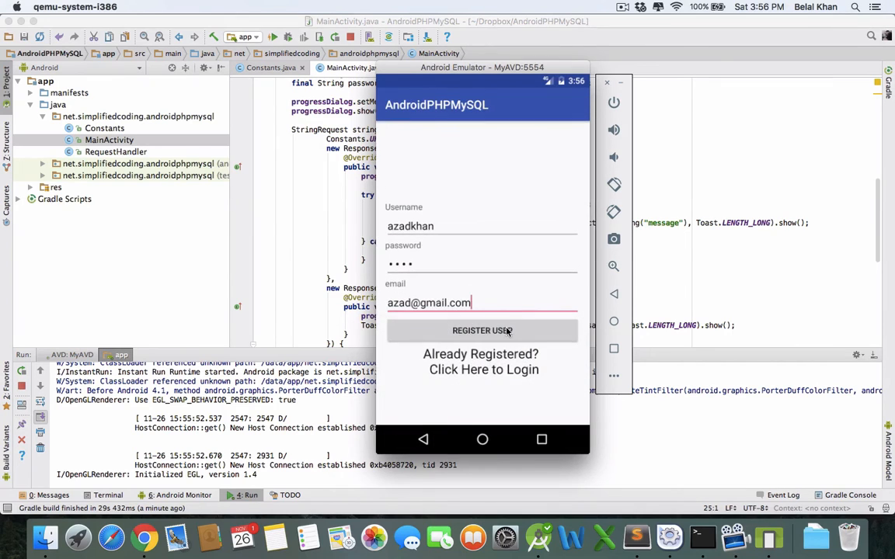
left_click(482, 329)
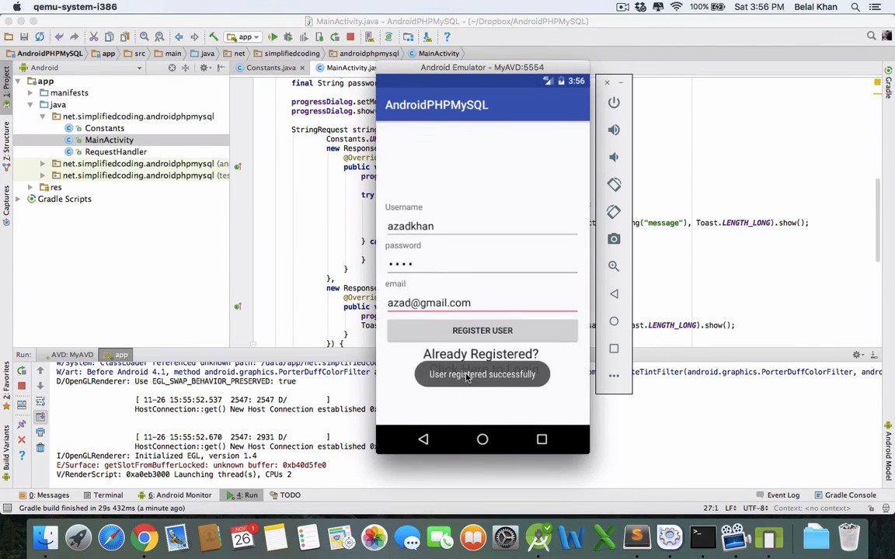